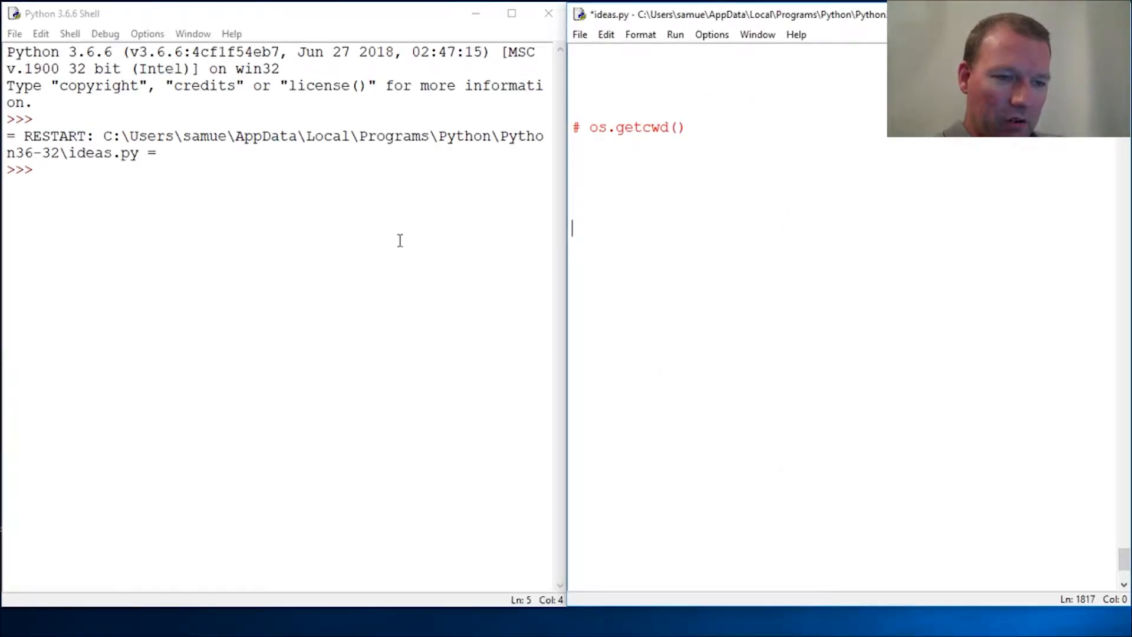
Add 'import os' to ideas.py, run it, and begin typing dir(os) in the shell.
{"action": "double_click", "coordinate": [598, 127]}
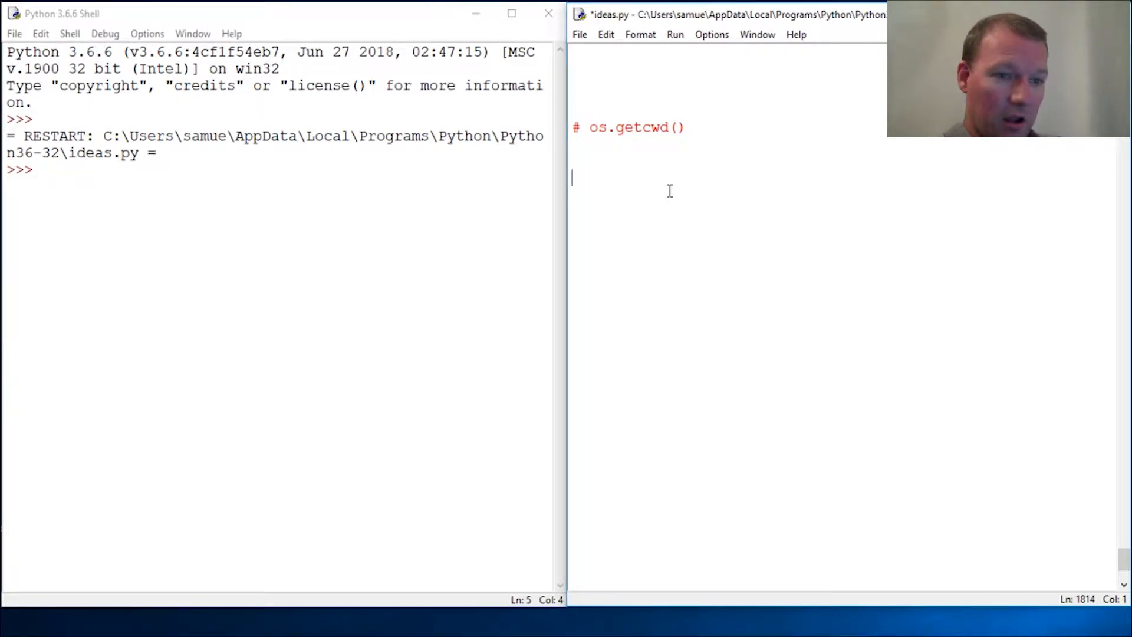
{"action": "type", "text": "import"}
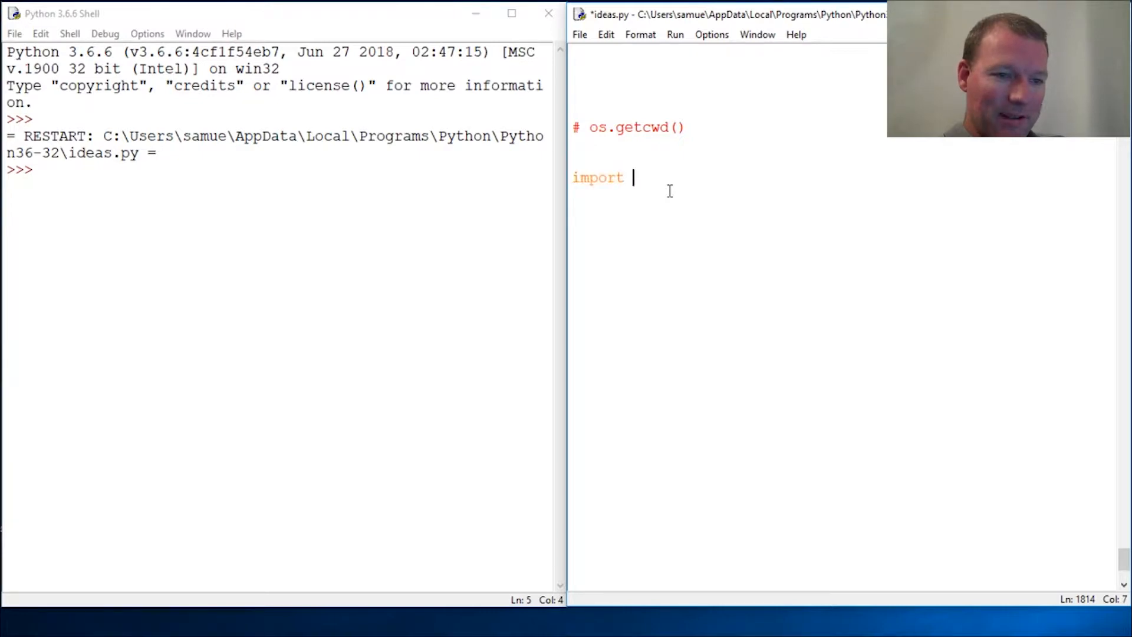
{"action": "type", "text": "os"}
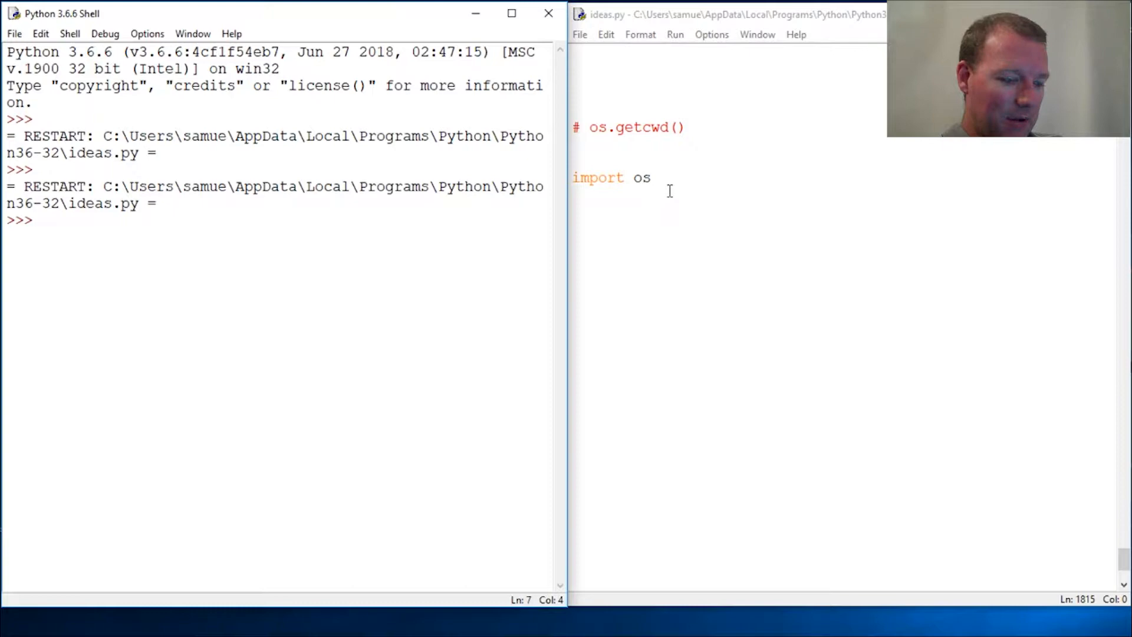
{"action": "type", "text": "dir(o"}
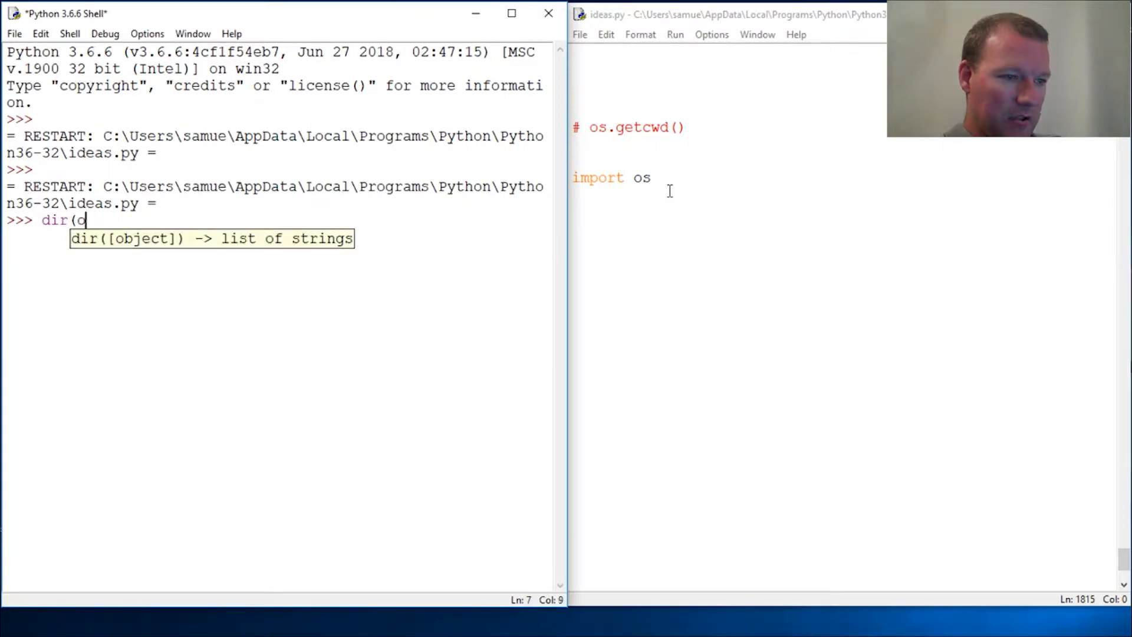
Run dir(os) in the shell to print the os module's full name list.
{"action": "key", "text": "Return"}
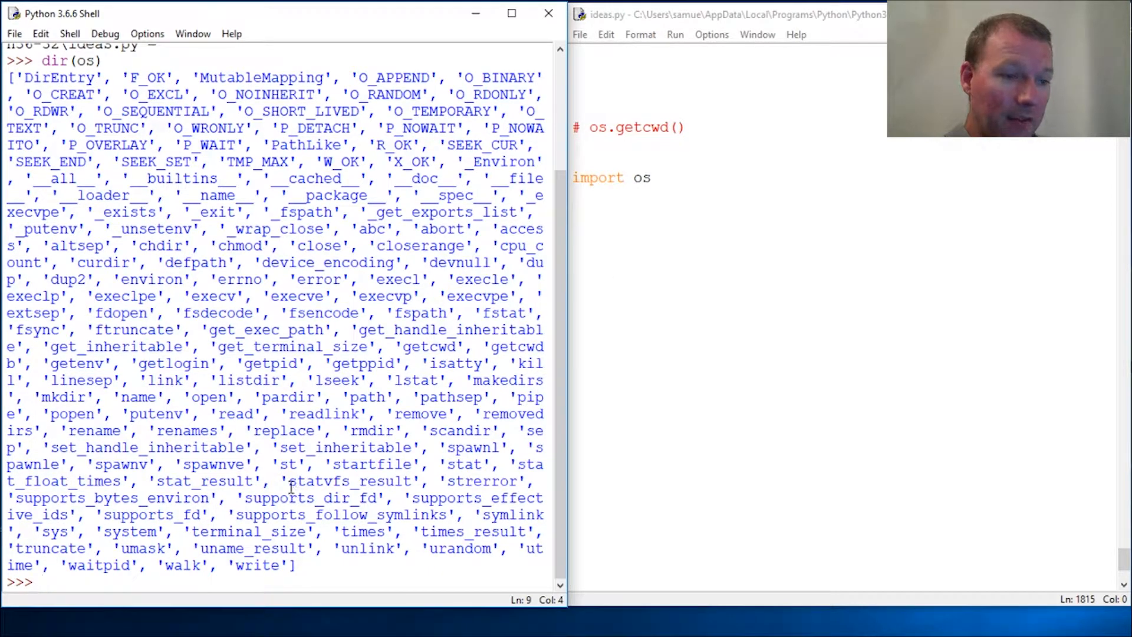
{"action": "double_click", "coordinate": [641, 178]}
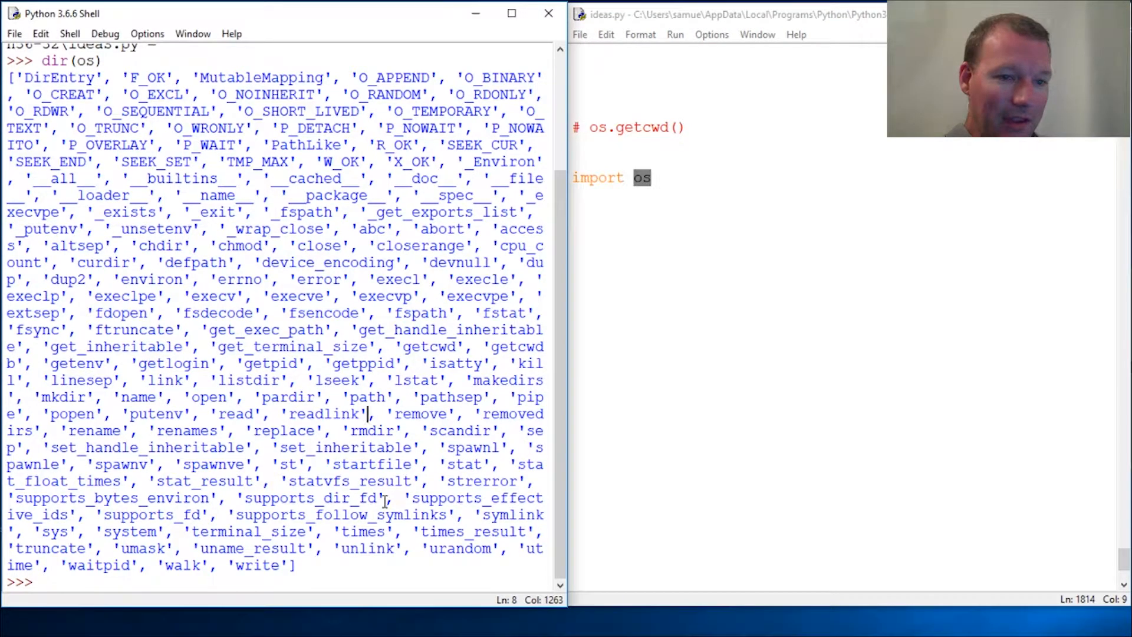
{"action": "mouse_move", "coordinate": [647, 454]}
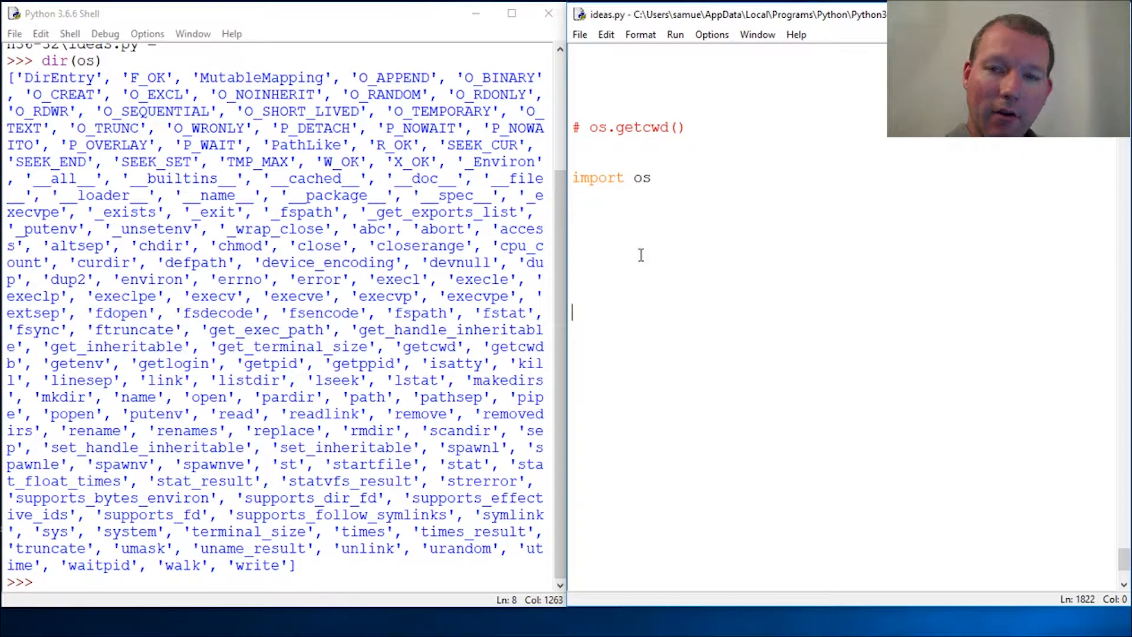
{"action": "mouse_move", "coordinate": [624, 339]}
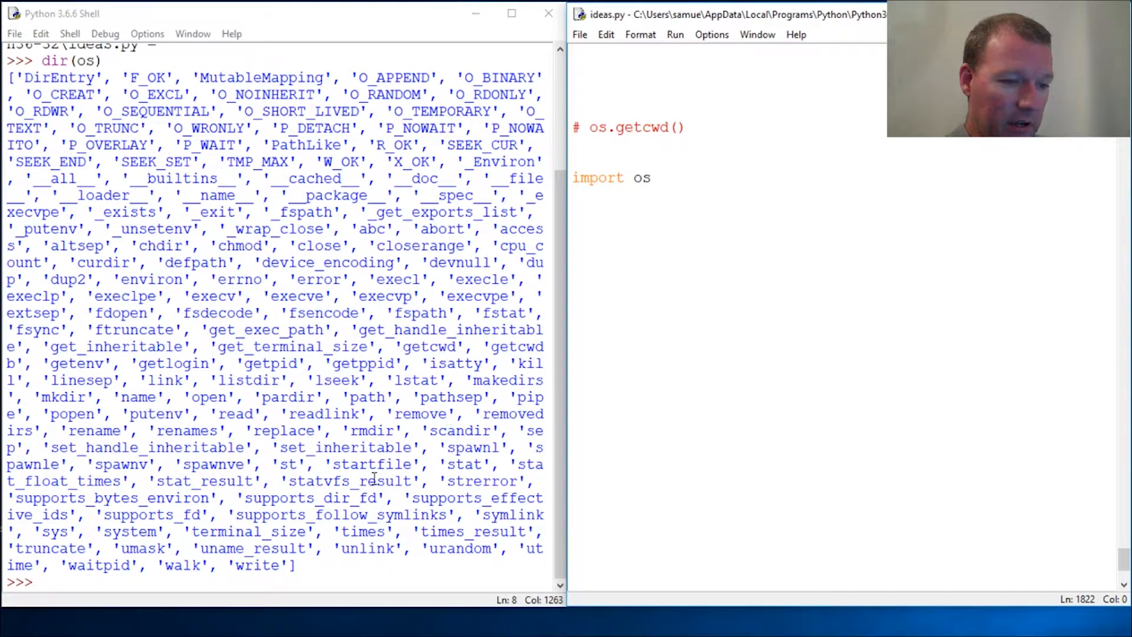
{"action": "left_click", "coordinate": [328, 582]}
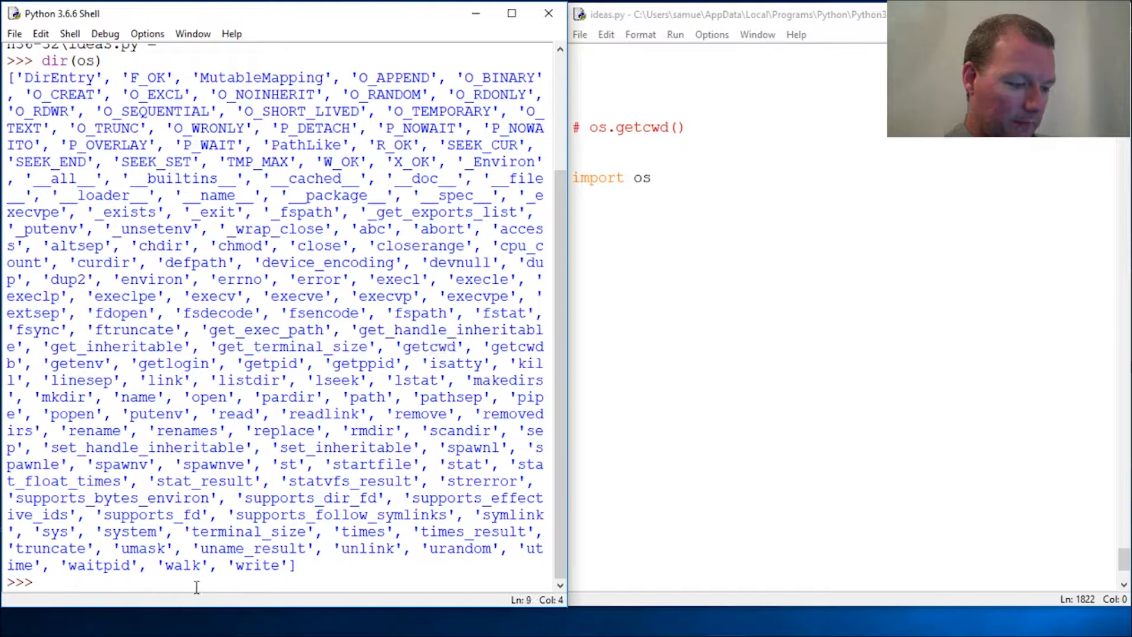
Run help(os.getcwd) to show it returns the current working directory string.
{"action": "type", "text": "help("}
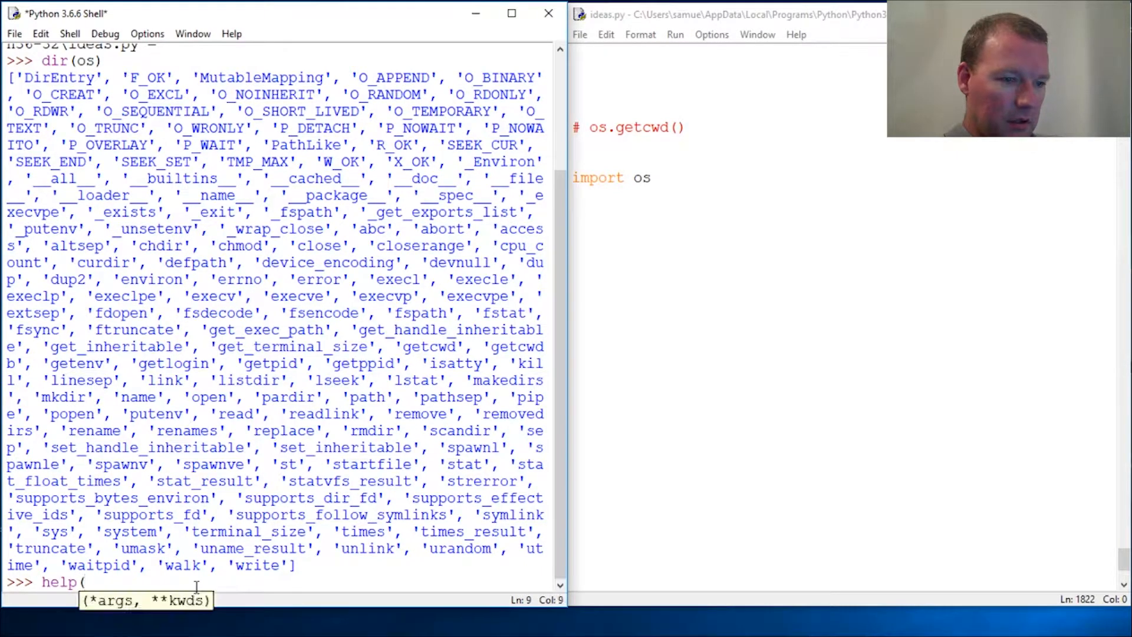
{"action": "type", "text": "os."}
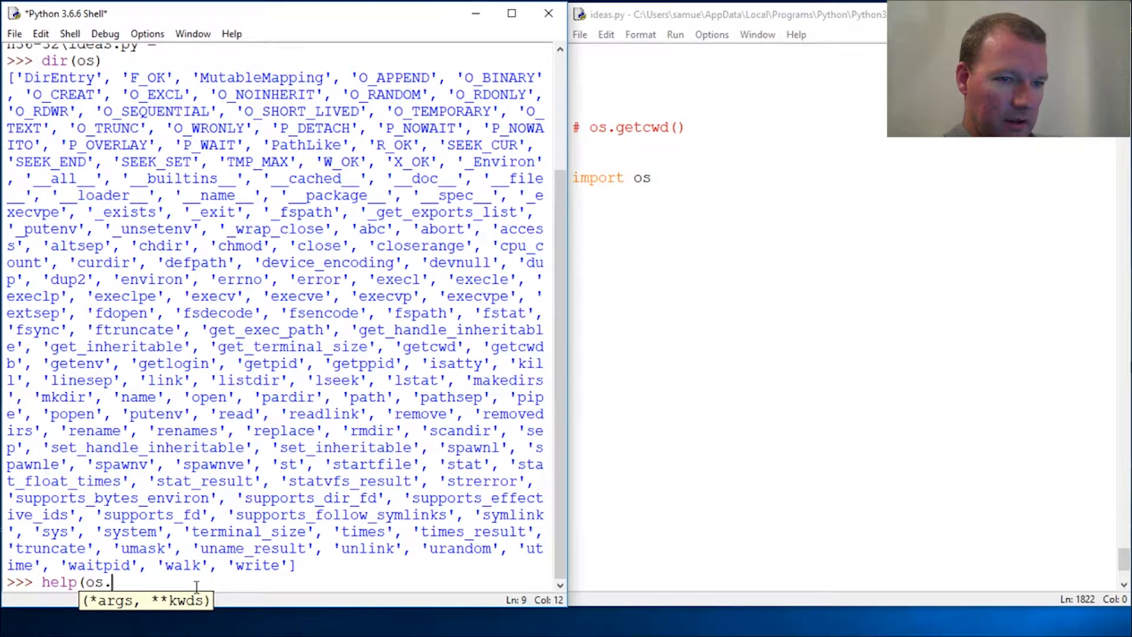
{"action": "type", "text": "getc"}
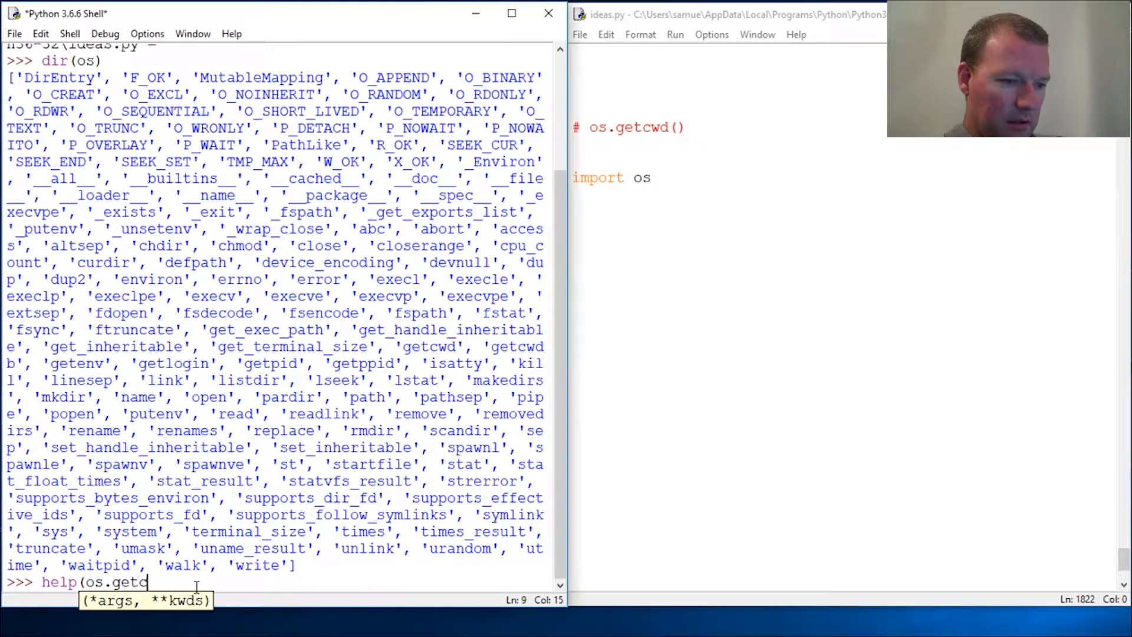
{"action": "type", "text": "wd"}
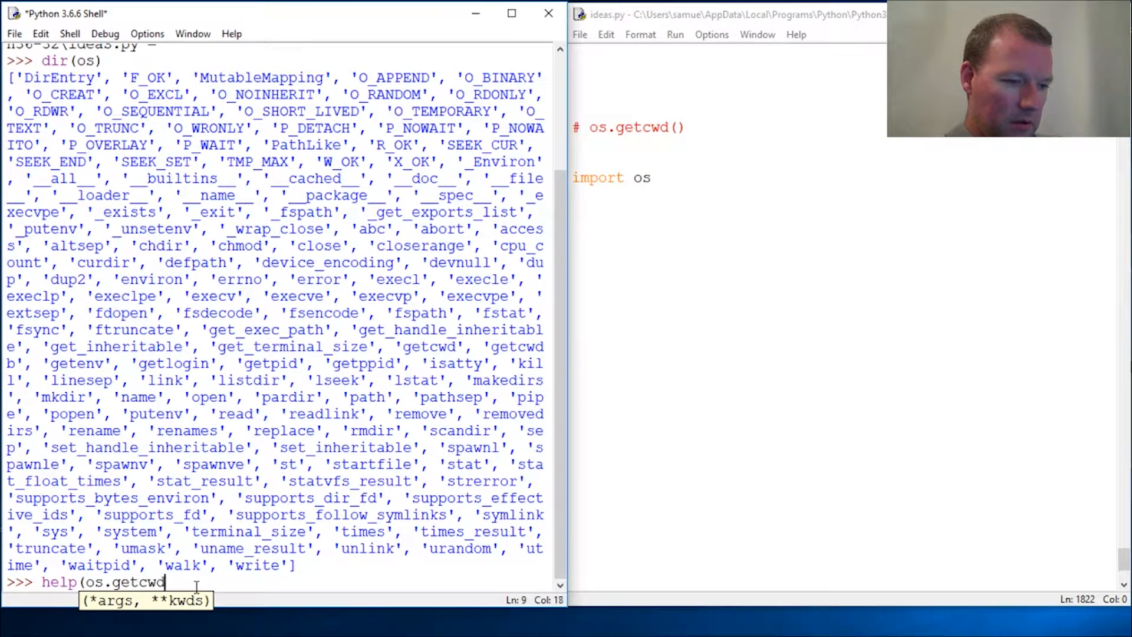
{"action": "key", "text": "Return"}
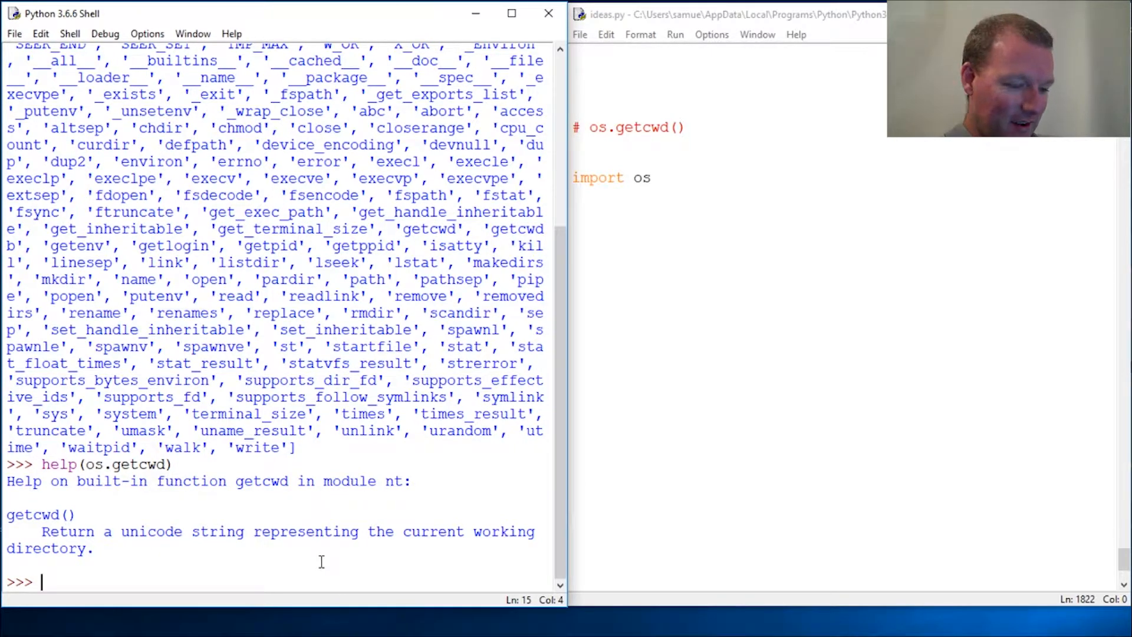
Run os.getcwd() in the shell, returning the Python36-32 working directory path.
{"action": "type", "text": "os."}
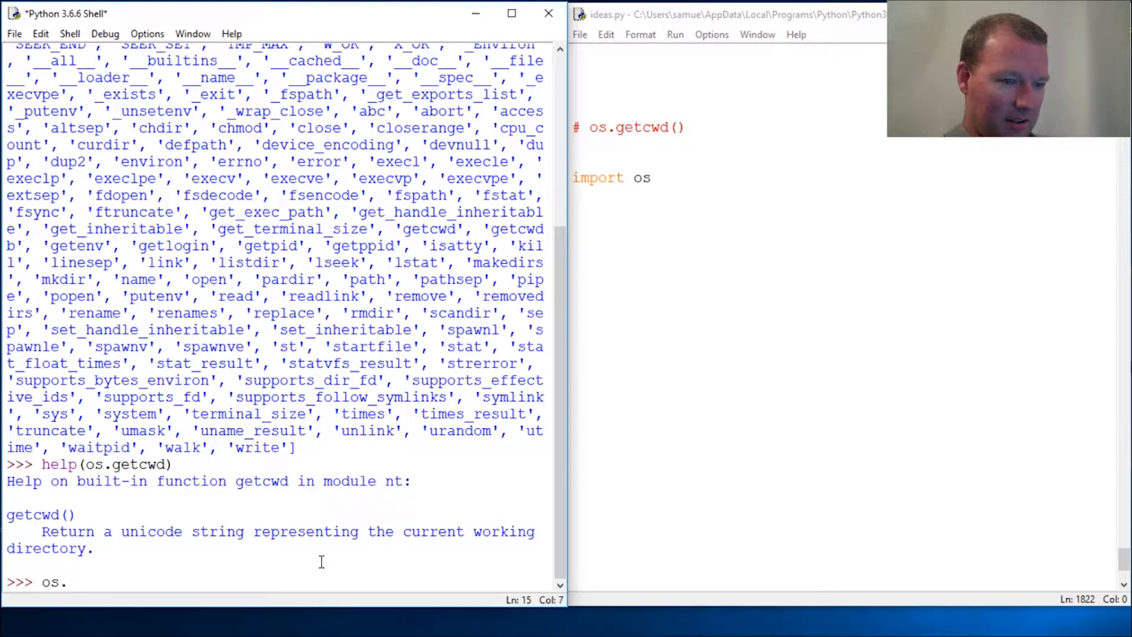
{"action": "type", "text": "getcwd("}
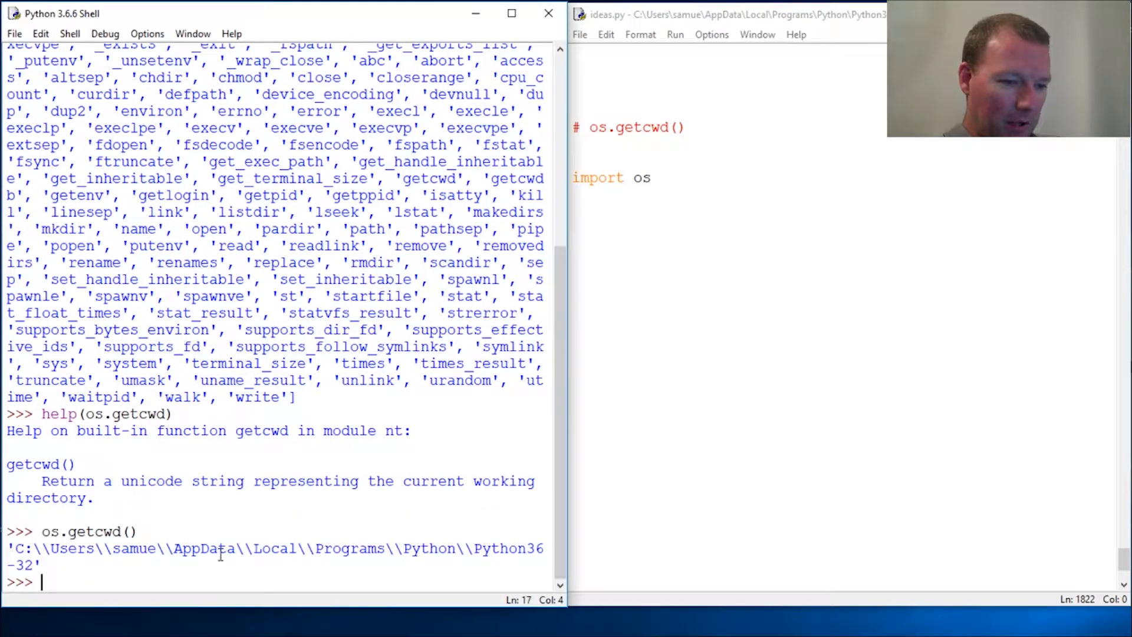
{"action": "mouse_move", "coordinate": [871, 29]}
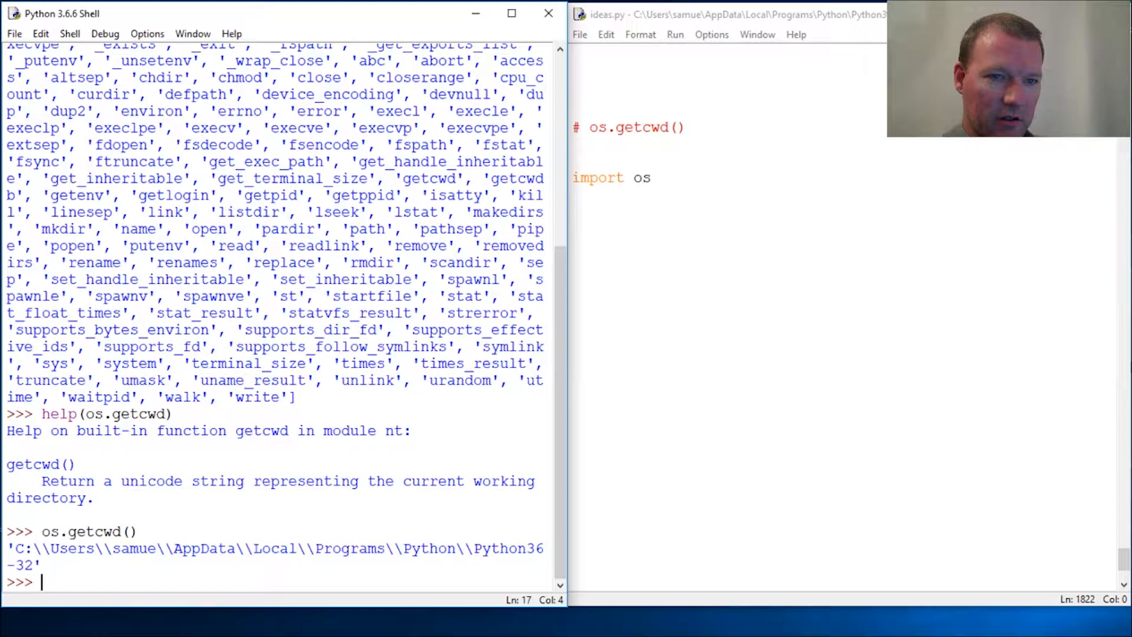
{"action": "mouse_move", "coordinate": [93, 613]}
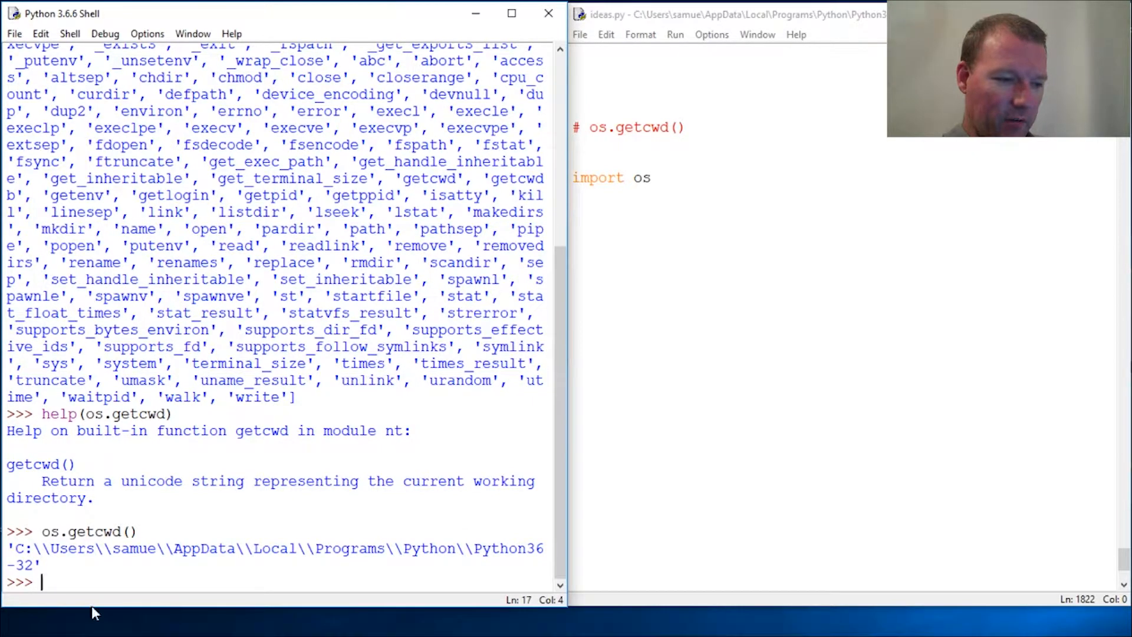
{"action": "left_click", "coordinate": [105, 531]}
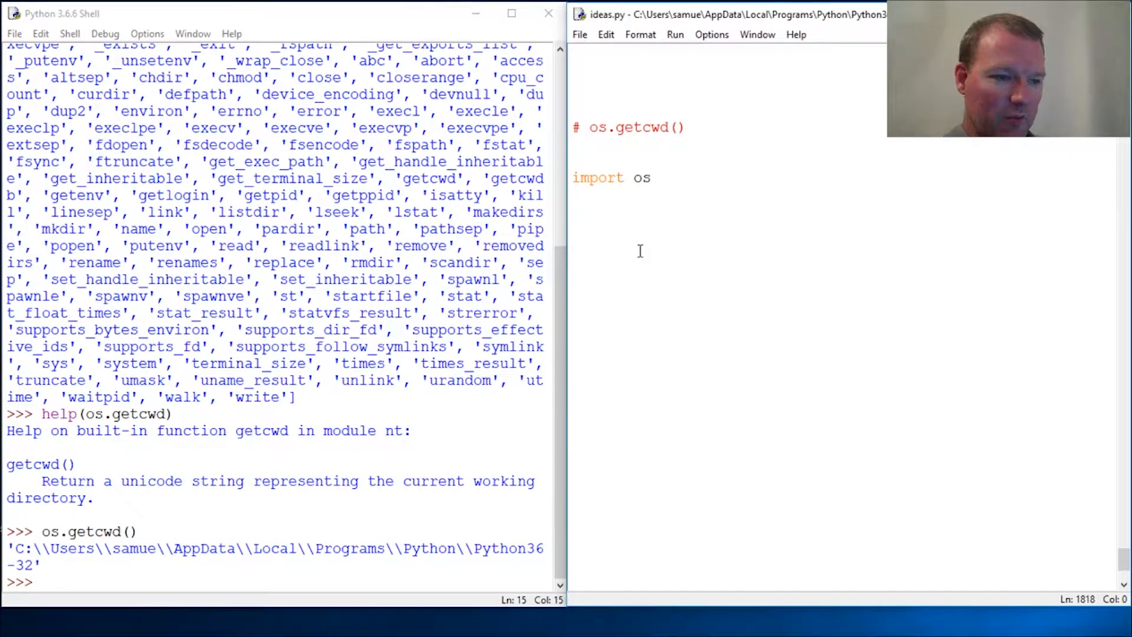
{"action": "left_click", "coordinate": [572, 245]}
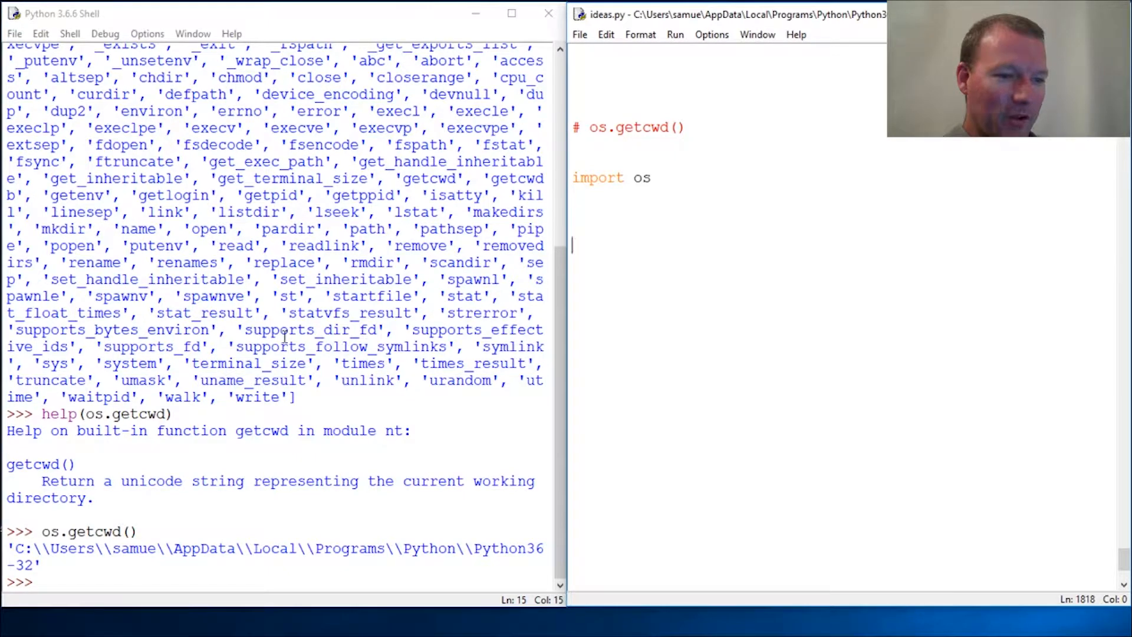
{"action": "double_click", "coordinate": [208, 229]}
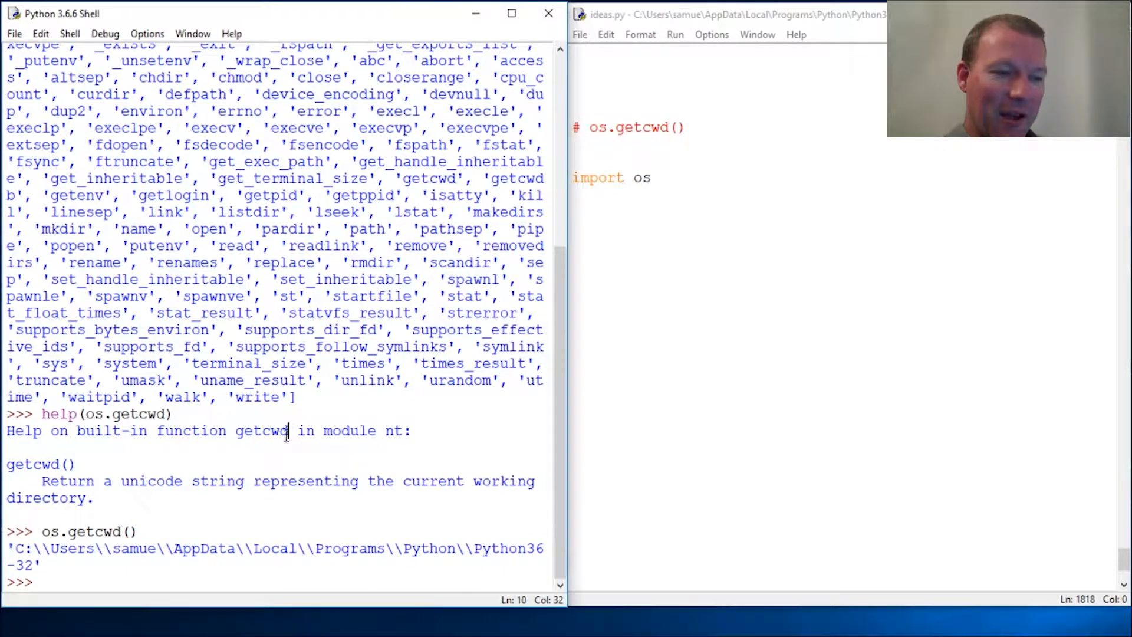
{"action": "double_click", "coordinate": [112, 431]}
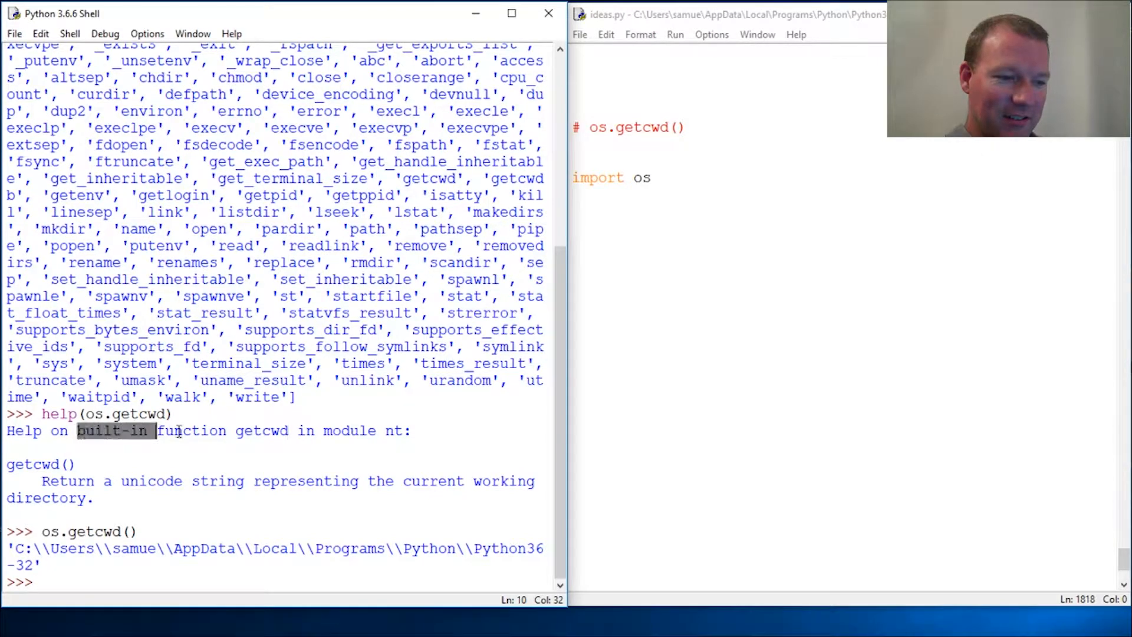